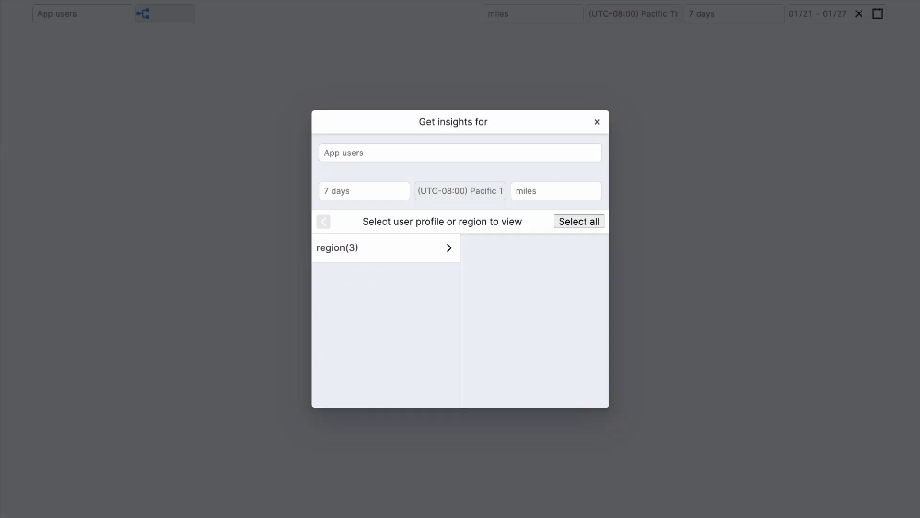
- Filter the App users insights to United States of America, showing 766 users
click(384, 247)
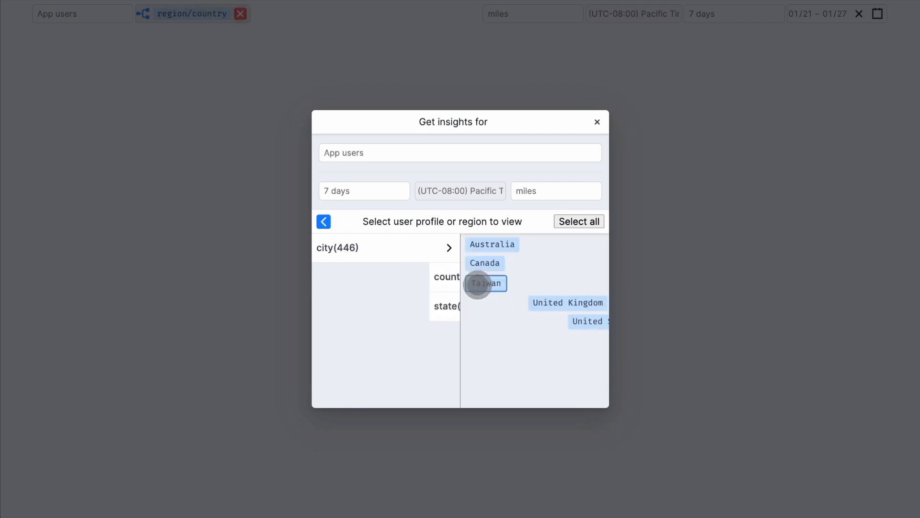
click(586, 321)
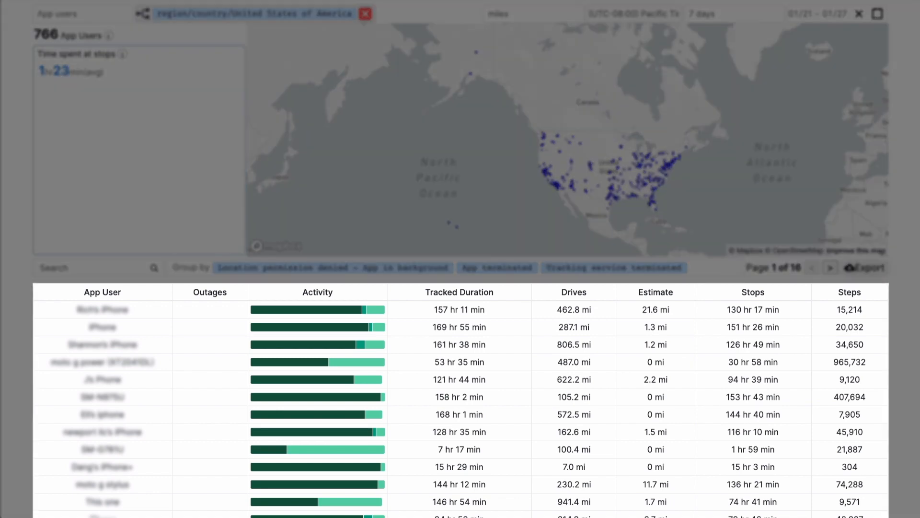
- Sort the United States users table by Outages so users with outages come first
click(228, 292)
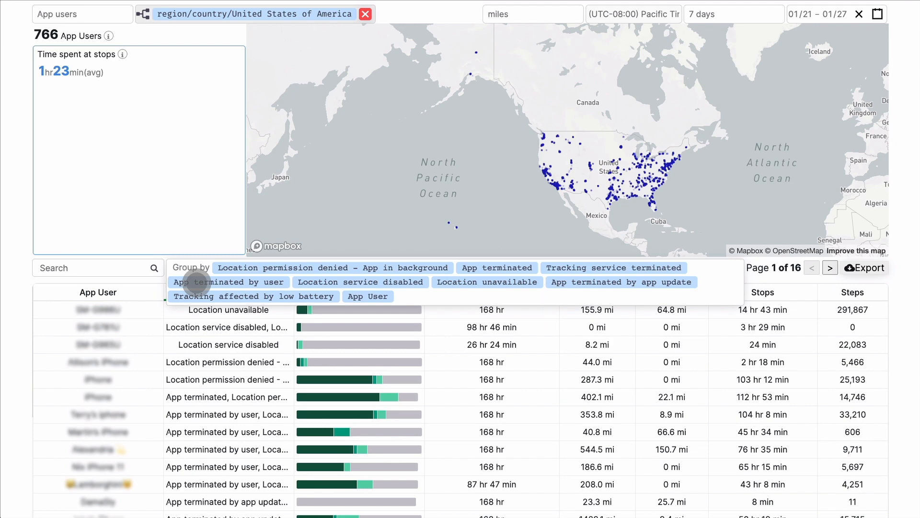
- Group users by 'App terminated by user' and expand the first group's users
click(228, 282)
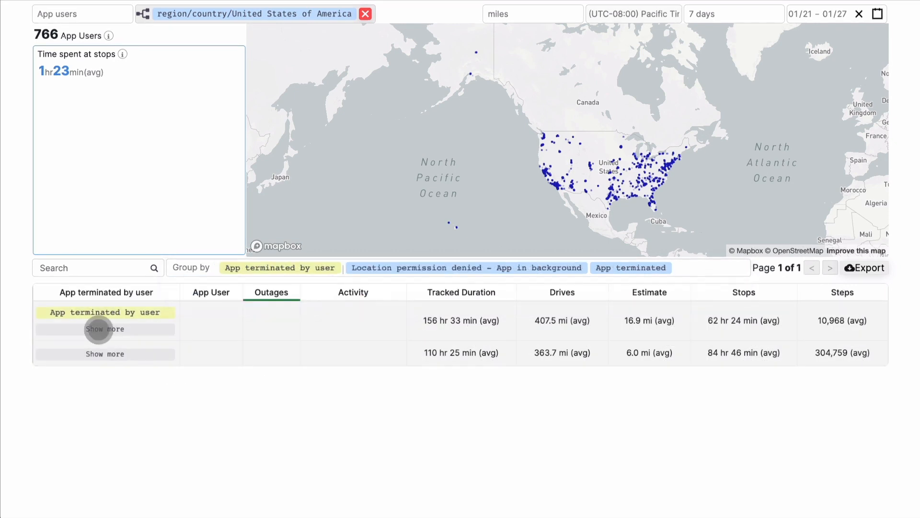
click(104, 329)
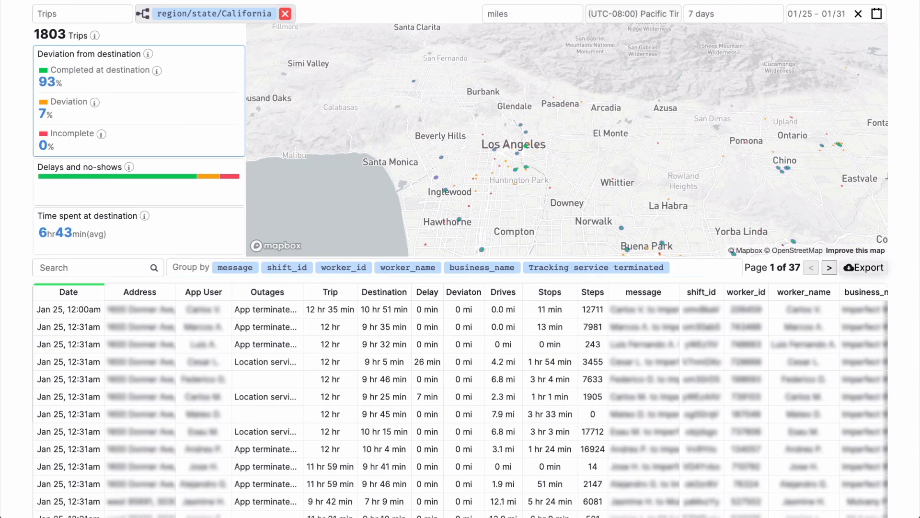
- Sort the 27 California trips by the Deviation column
click(463, 292)
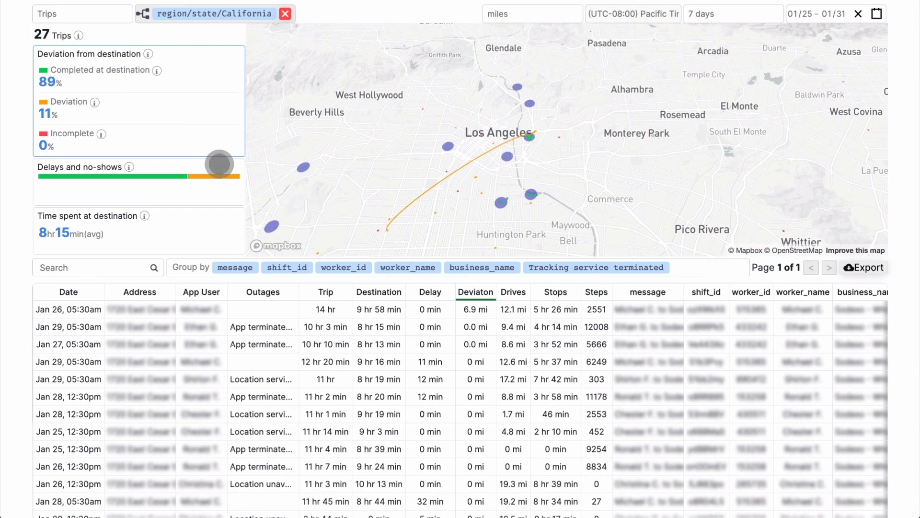
- Show the Delays and no-shows breakdown, zoom out the route map, and sort trips by delay
click(429, 292)
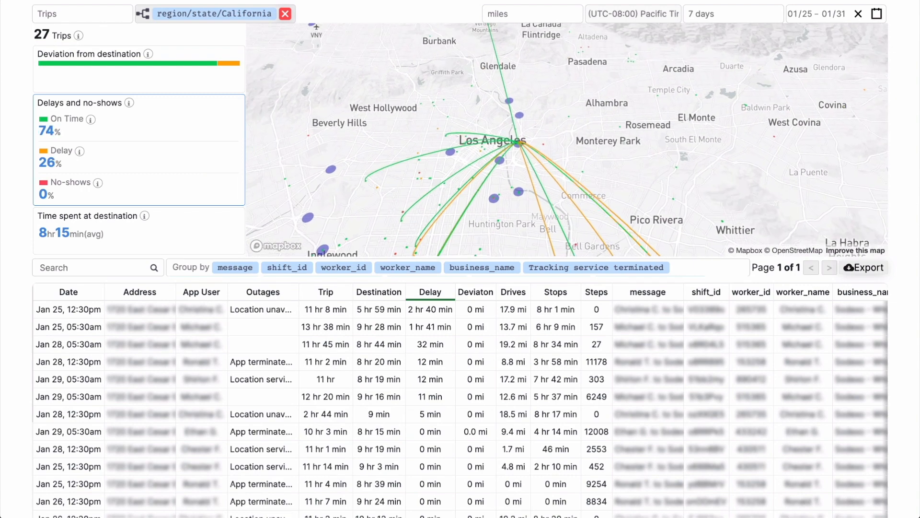
scroll(down, 3)
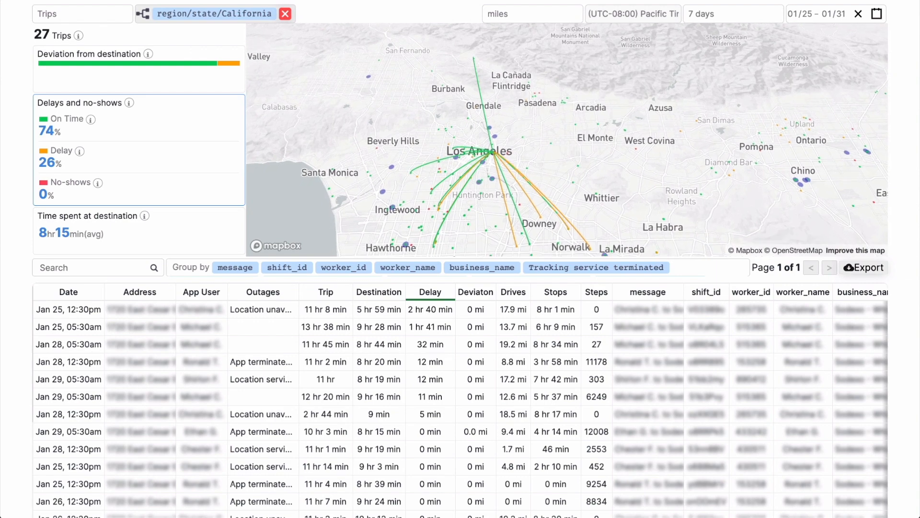
click(379, 292)
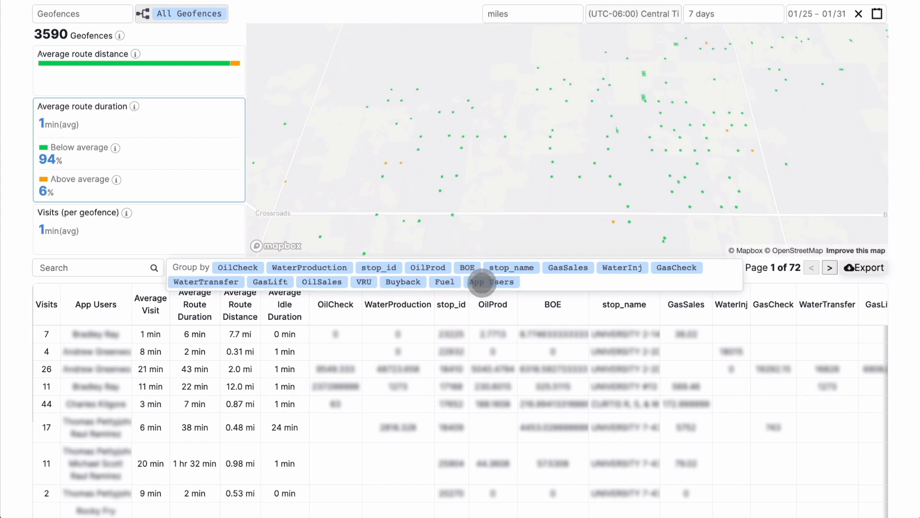
- Group the all-geofences visits table by App Users
click(492, 282)
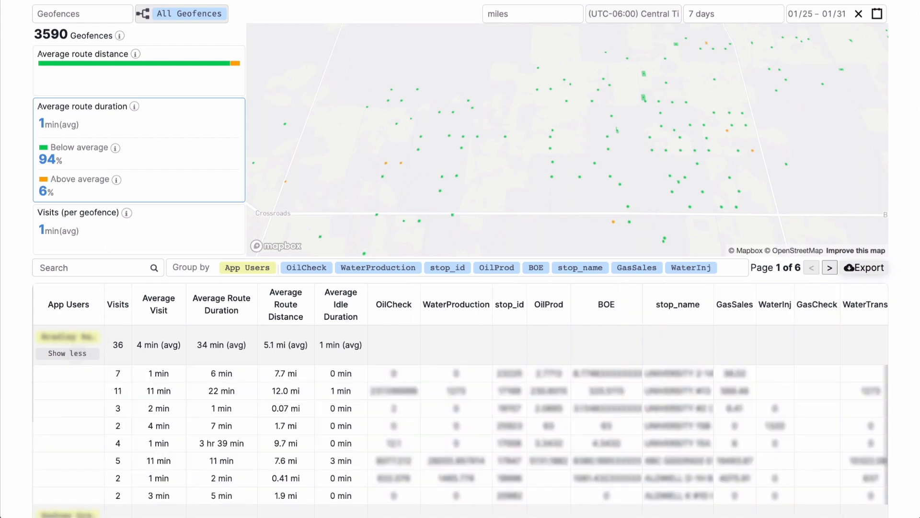